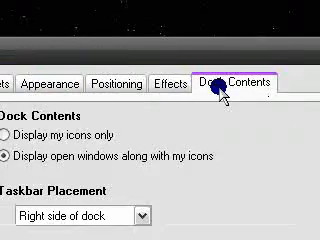
- Review the ObjectDock settings, then bring up the context menu for the Nero dock shortcut
scroll("down", 3)
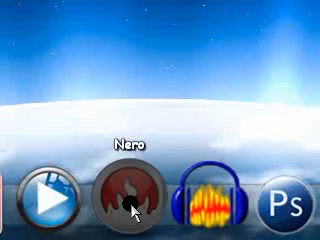
right_click(124, 196)
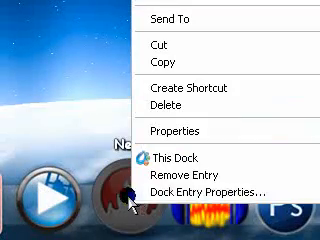